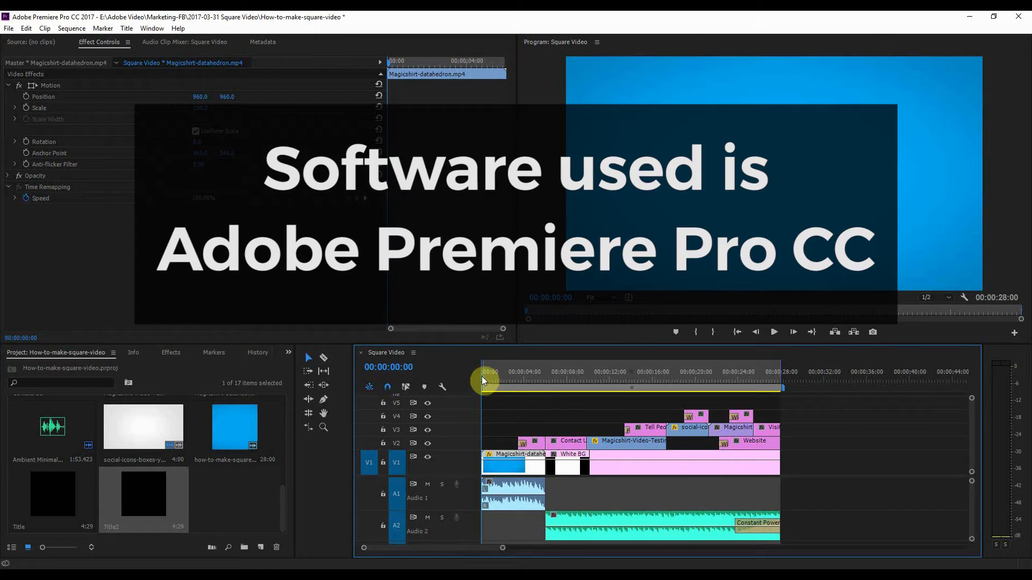
Step: Scrub through the original sequence: intro animation, logo card and presenter footage
click(487, 382)
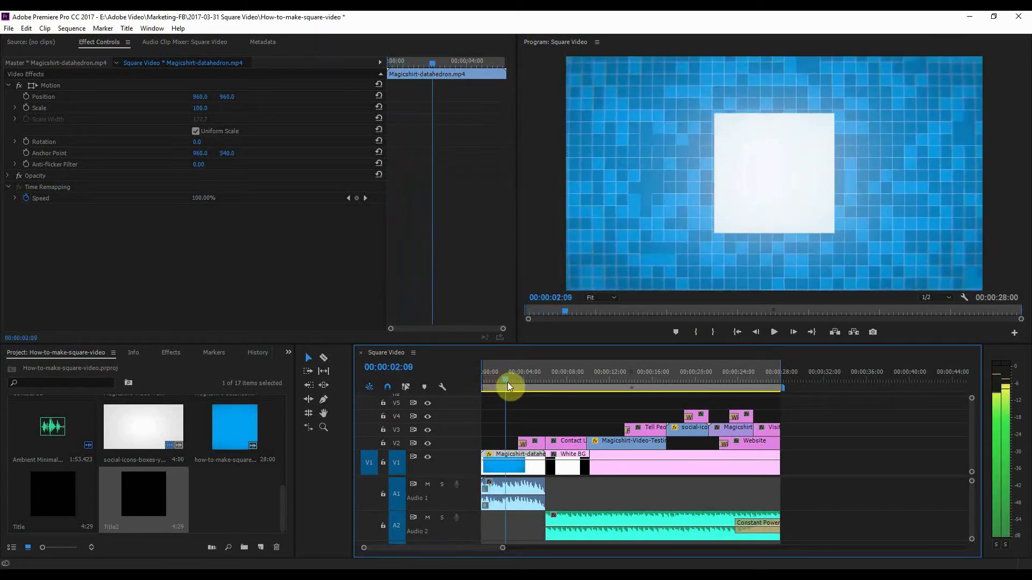
drag(506, 387, 539, 395)
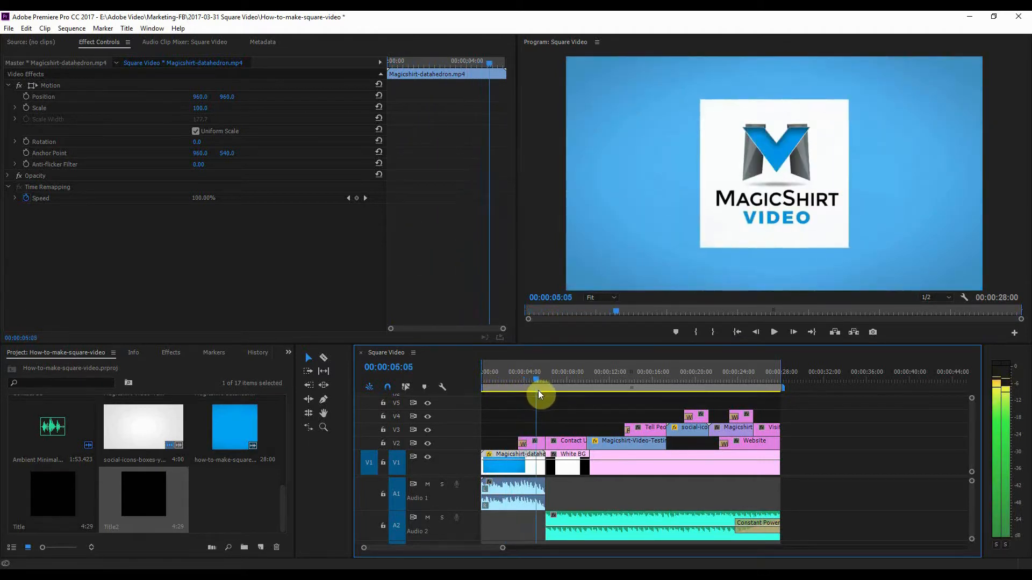
drag(539, 387, 570, 387)
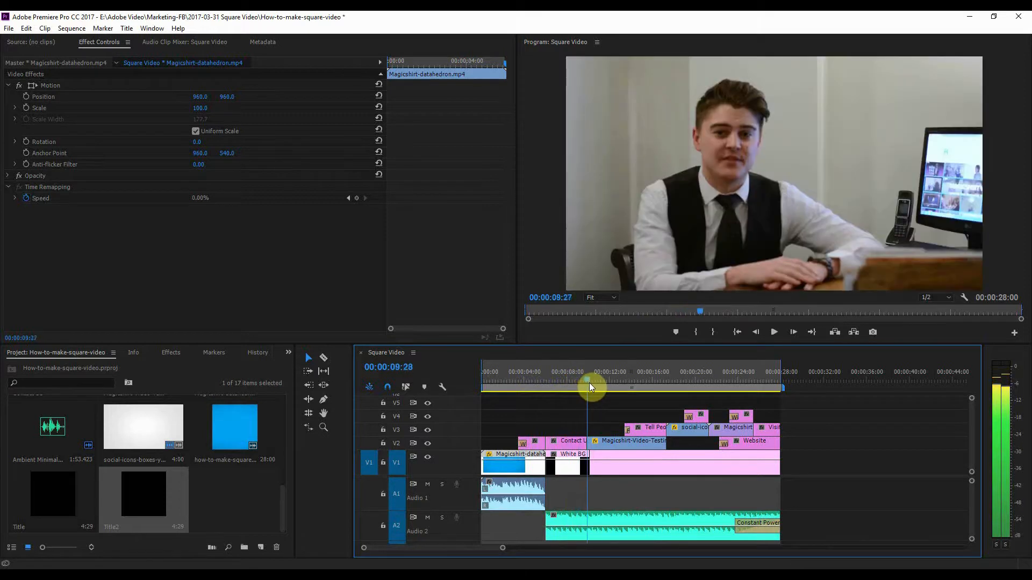
drag(590, 387, 595, 387)
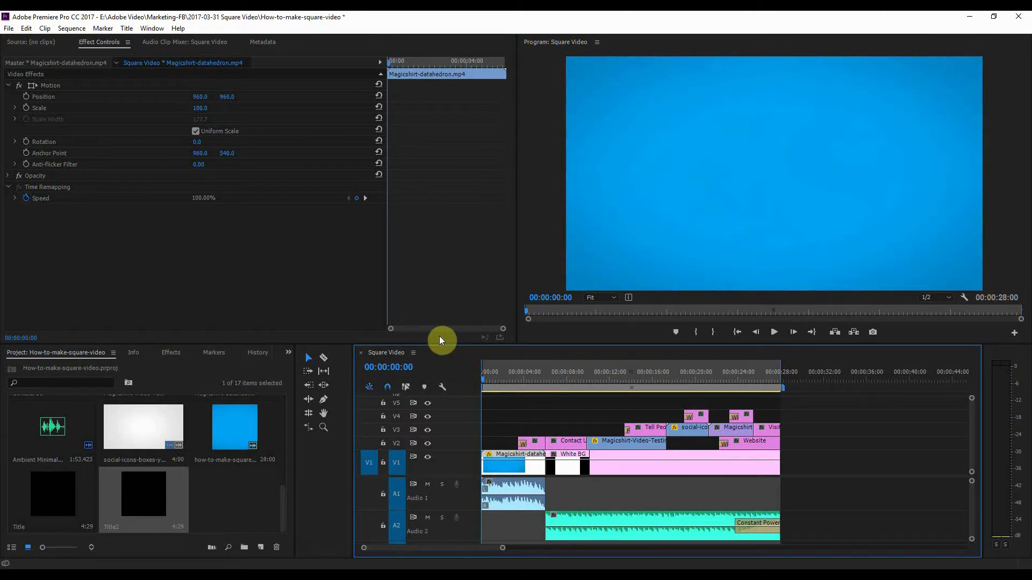
mouse_move(480, 305)
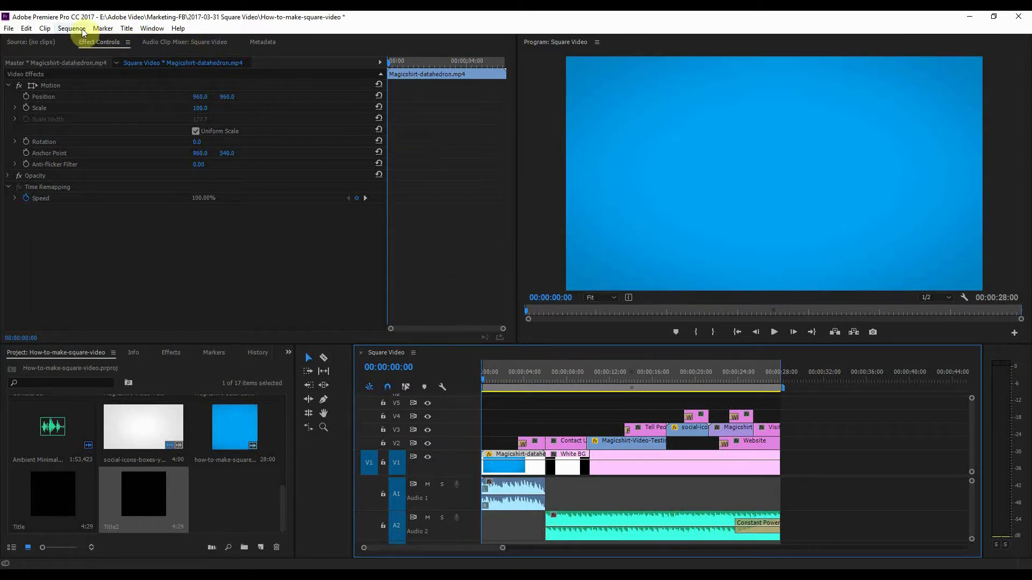
Step: Set the Square Video sequence's vertical frame size to 1920 and confirm deleting previews
click(71, 28)
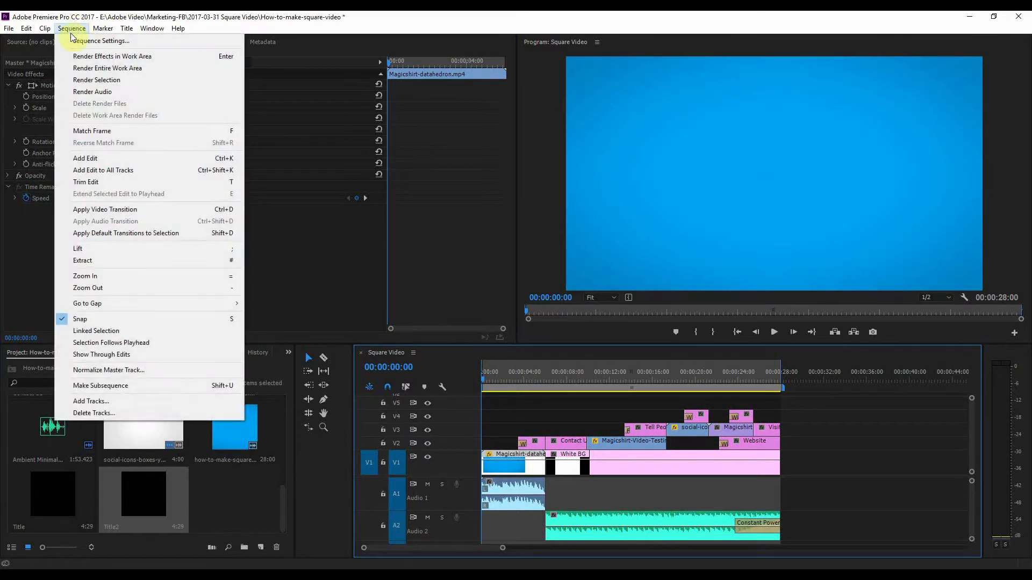
mouse_move(101, 41)
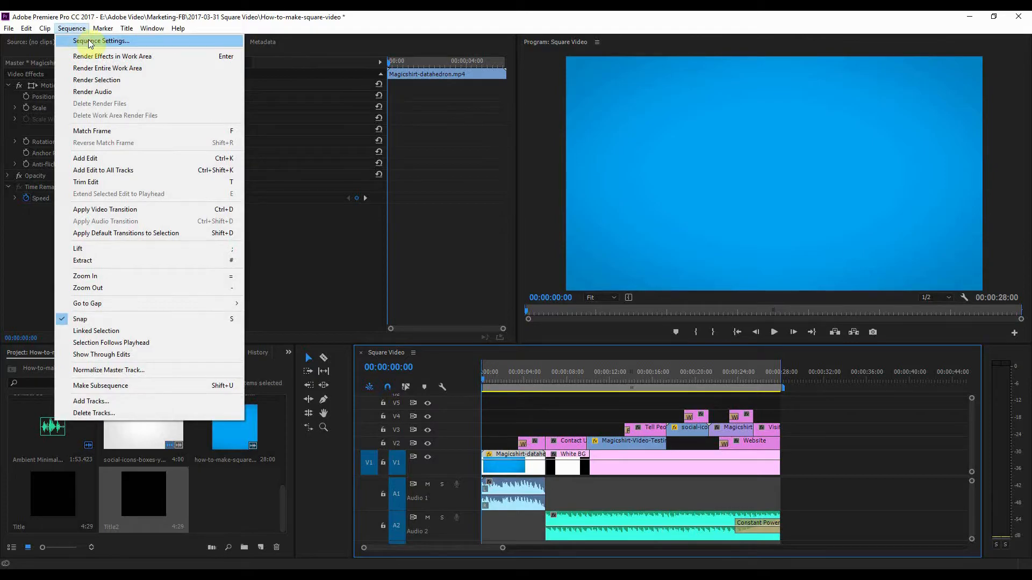
click(101, 40)
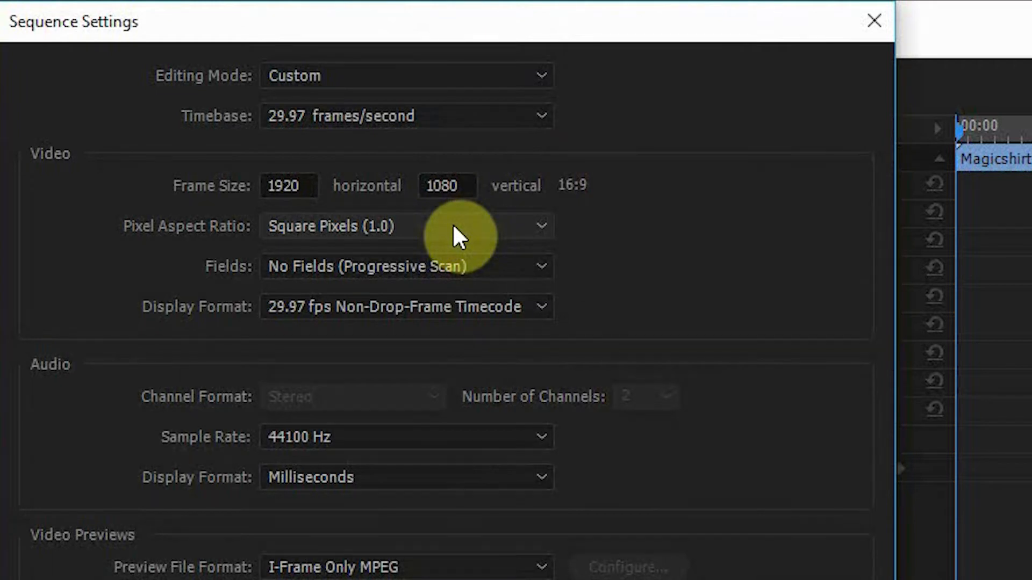
mouse_move(461, 214)
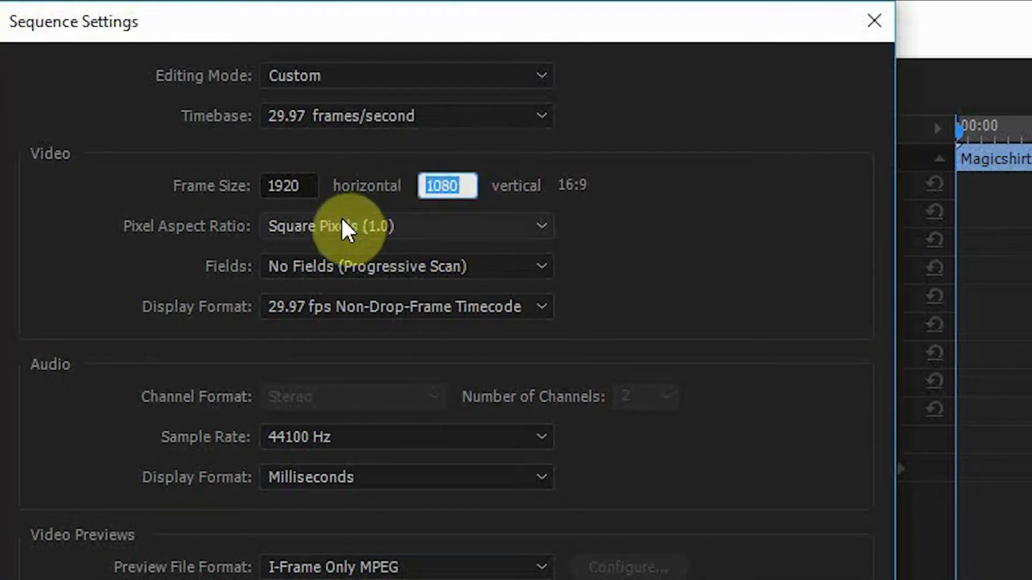
mouse_move(426, 322)
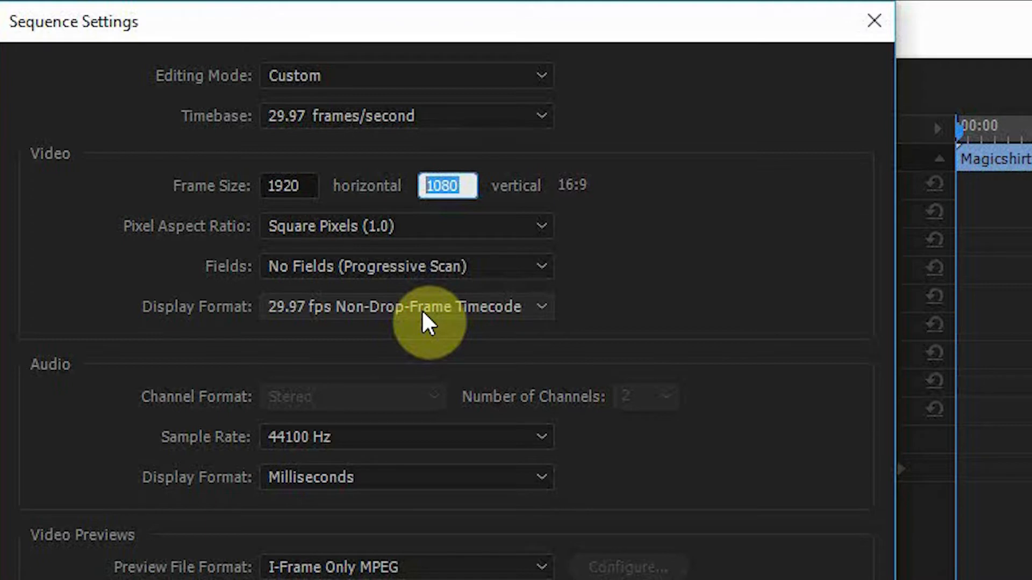
text(1920)
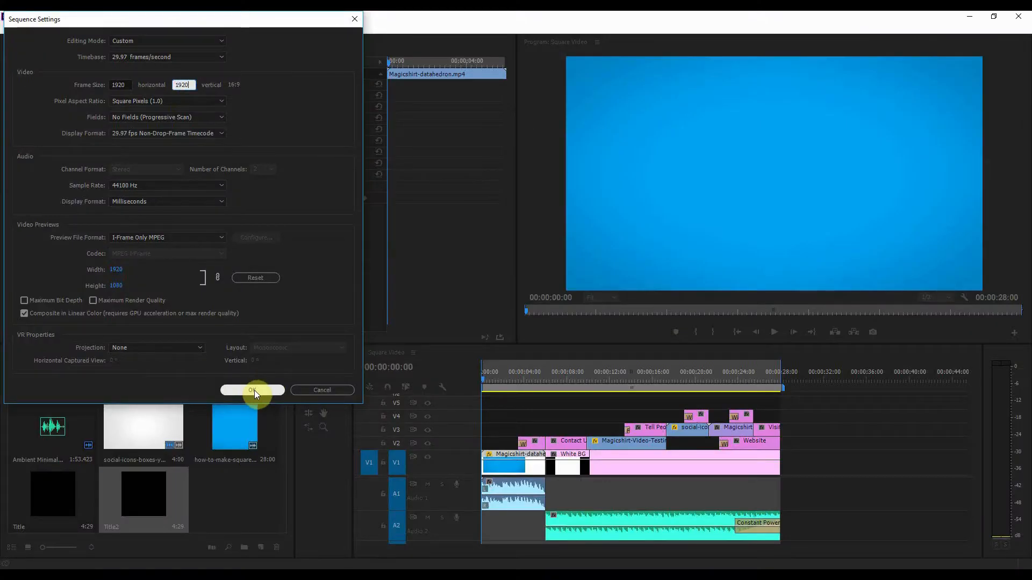
click(251, 389)
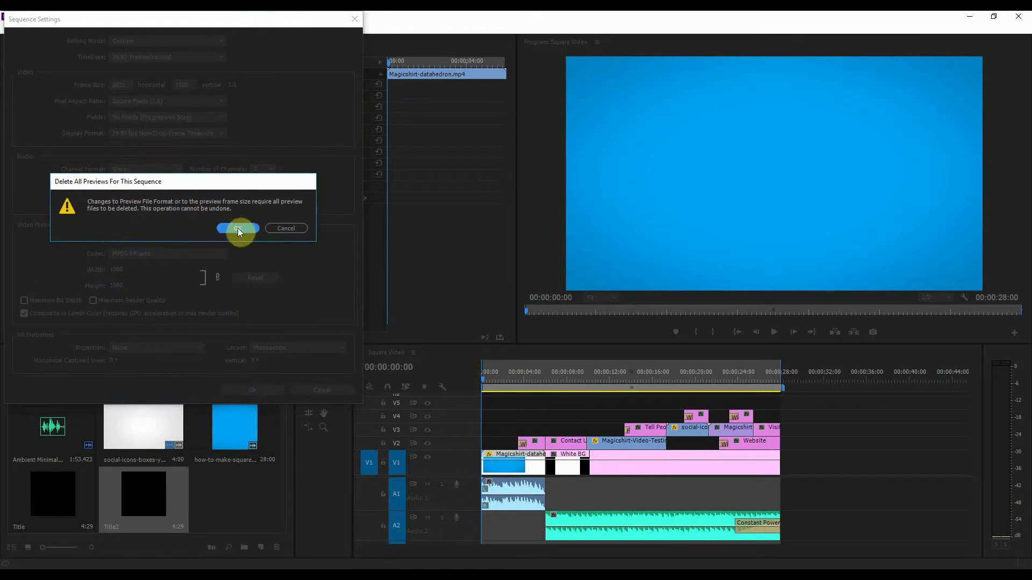
click(237, 228)
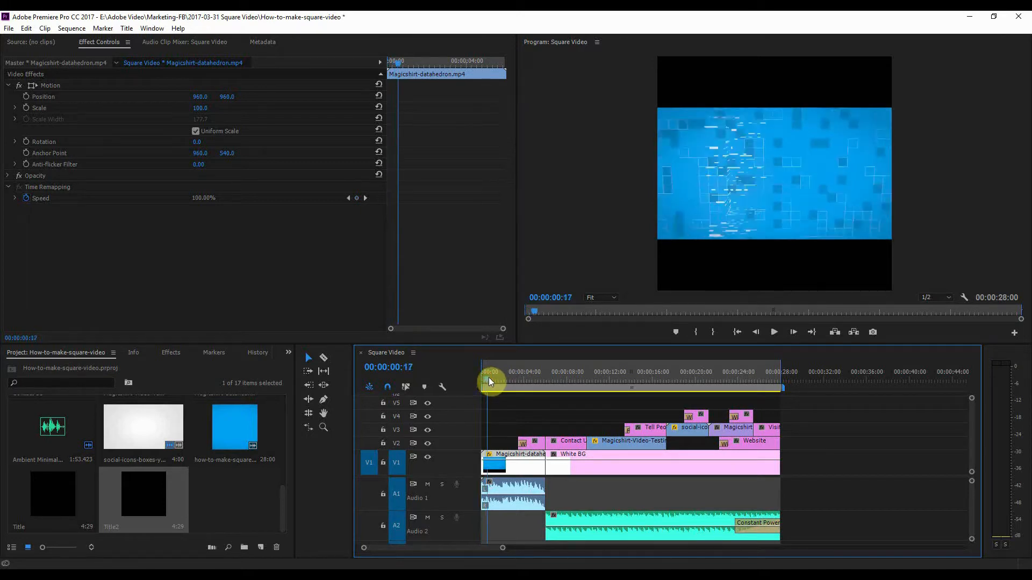
Step: Preview the square sequence and select the title clip above the presenter
drag(490, 382, 520, 382)
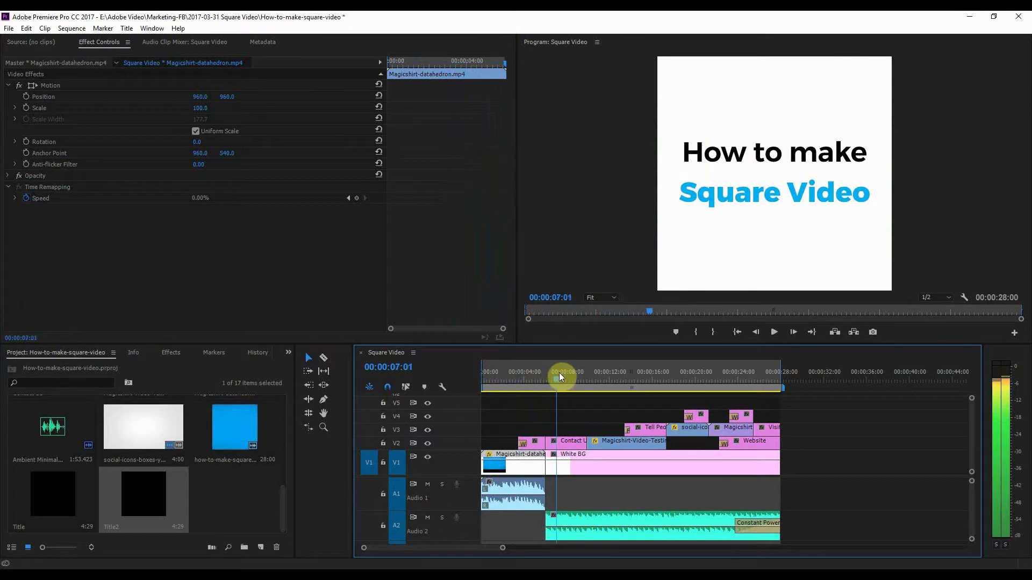
drag(561, 377, 596, 383)
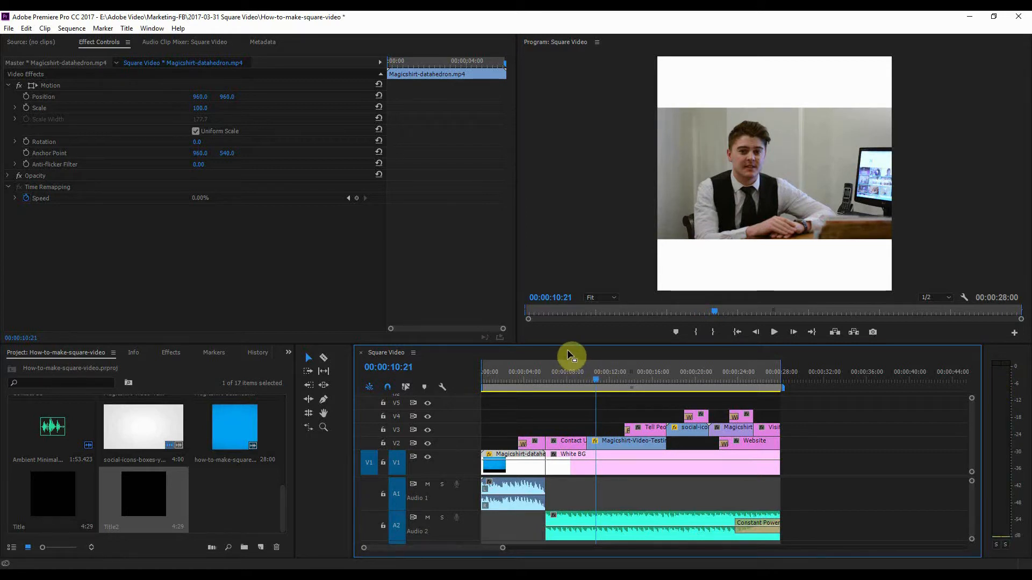
mouse_move(673, 100)
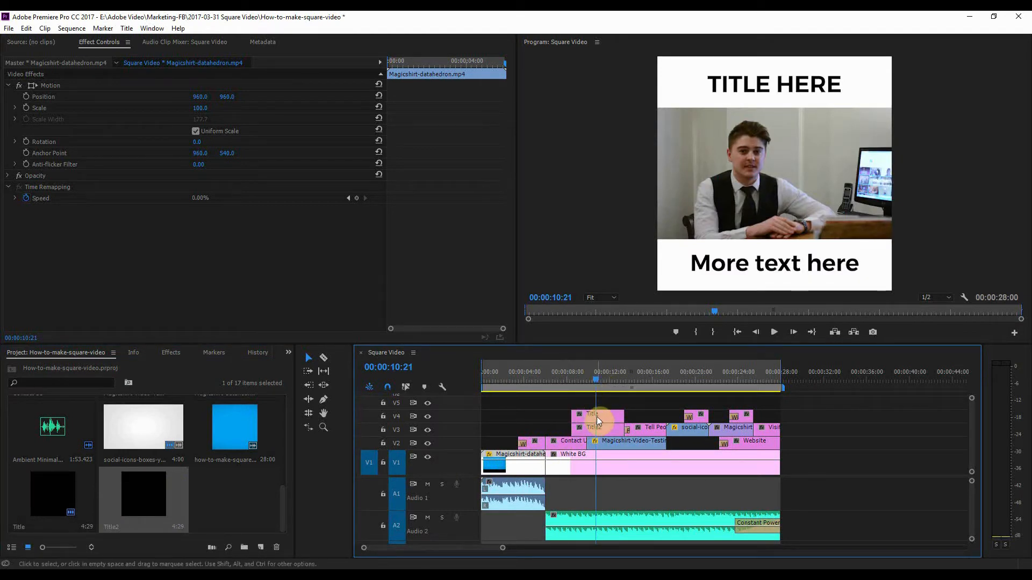
click(594, 414)
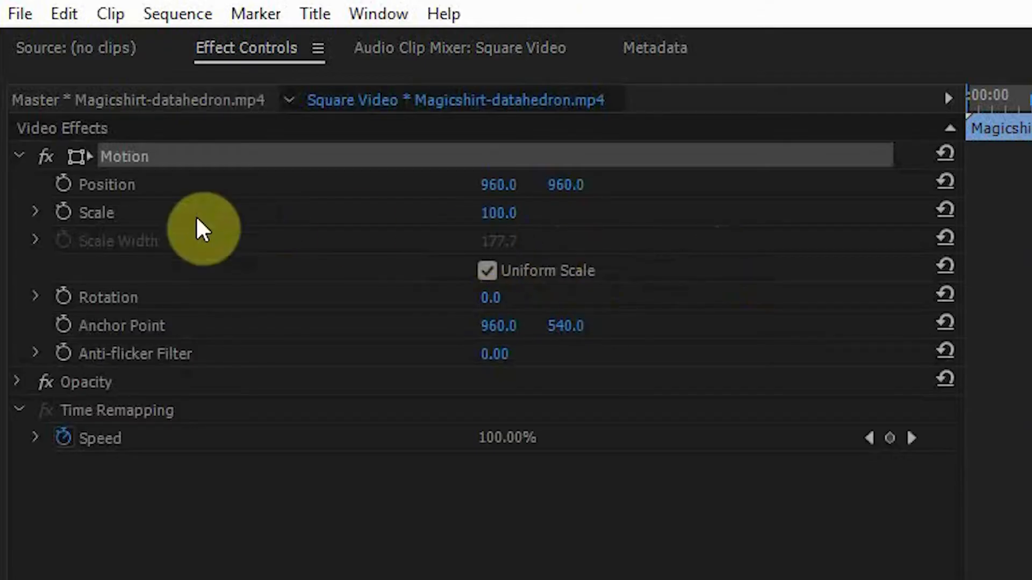
mouse_move(499, 217)
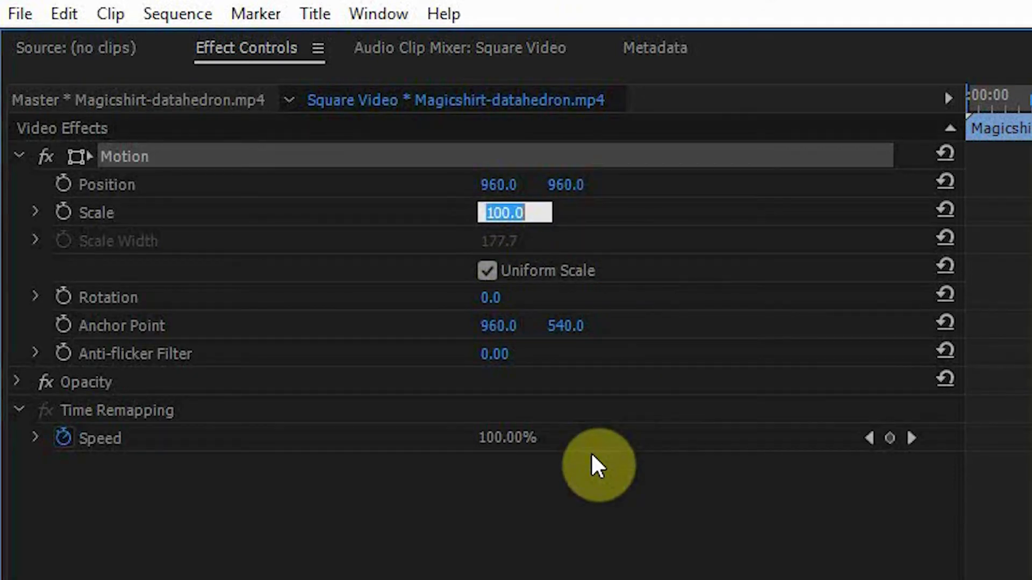
Step: Scale the intro clip to 177.8 so its blue background fills the square frame
text(177.8)
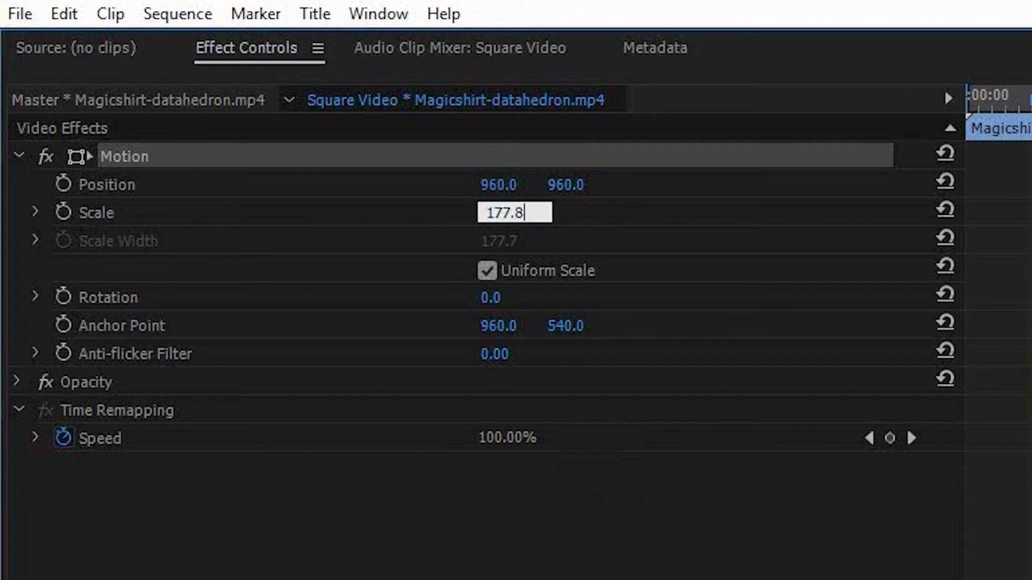
click(598, 464)
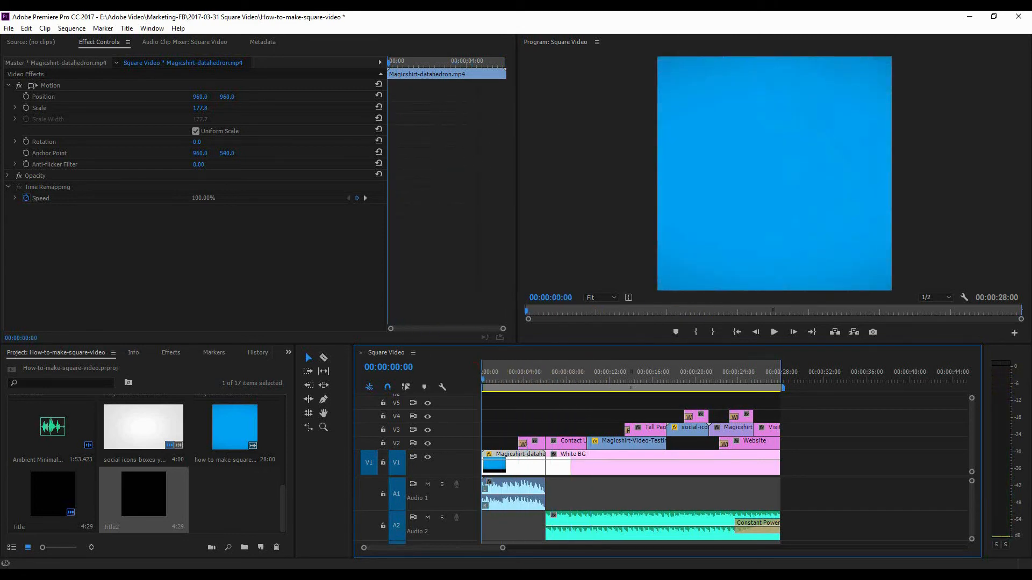
Step: Export the sequence as media using the Twitter 640x640 H.264 preset
click(9, 28)
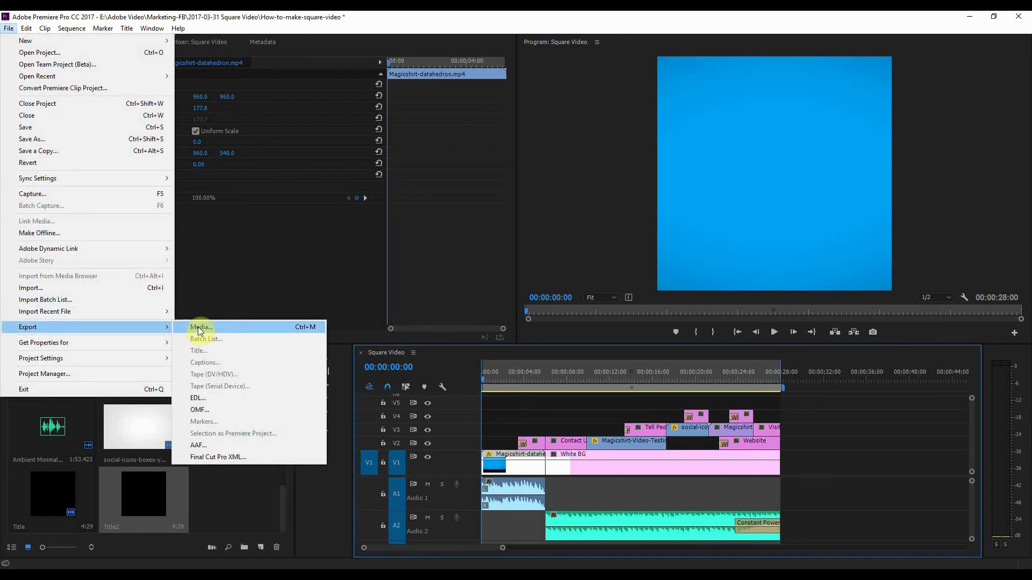
click(201, 327)
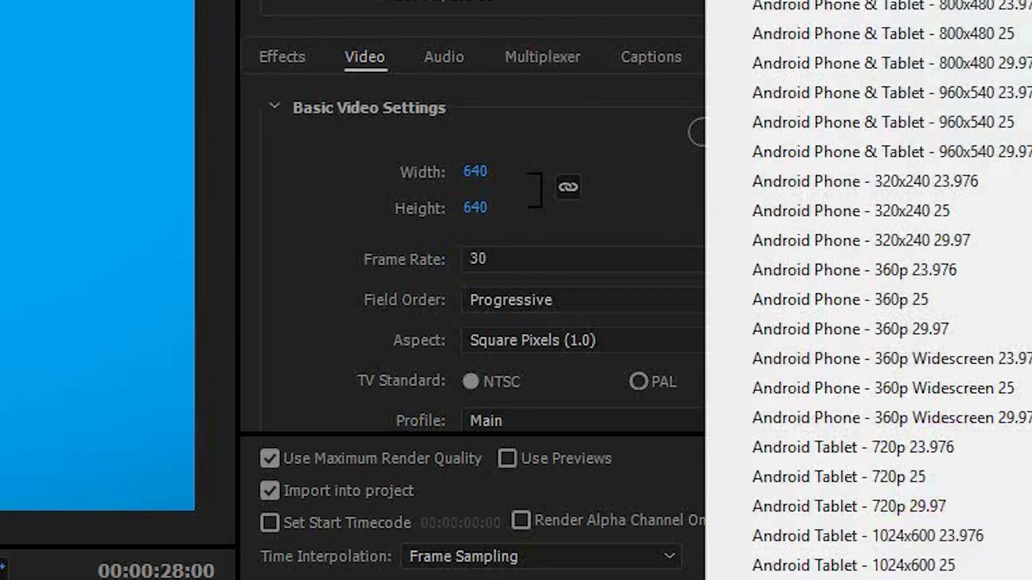
scroll(down, 3)
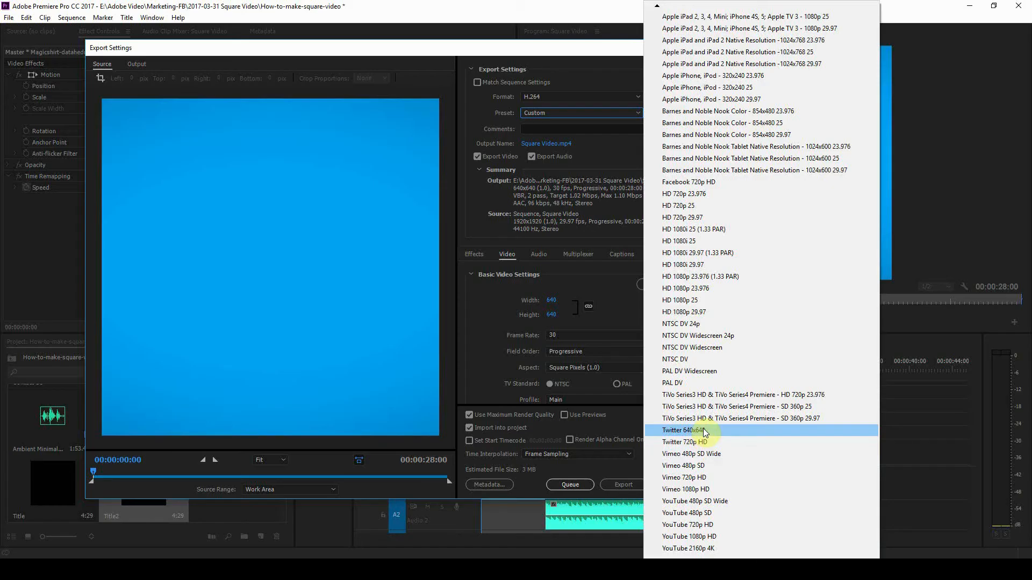
click(691, 430)
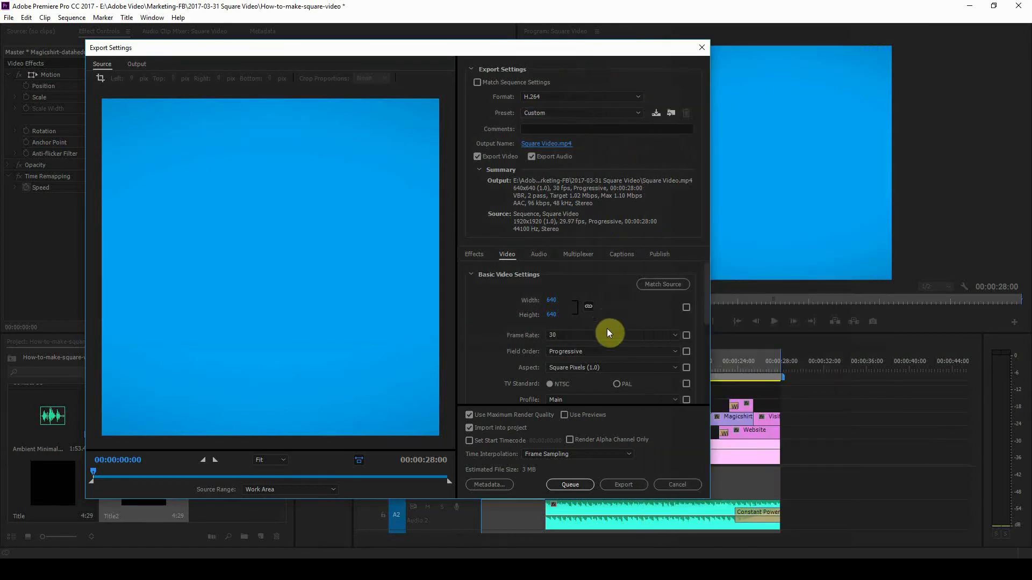